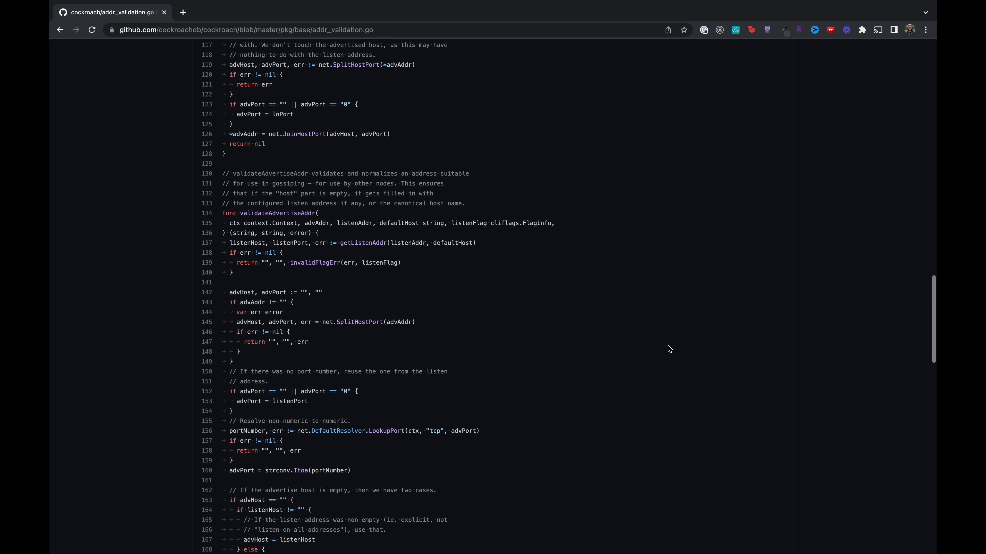
Scroll the addr_validation.go file down to the validateAdvertiseAddr function.
scroll(down, 3)
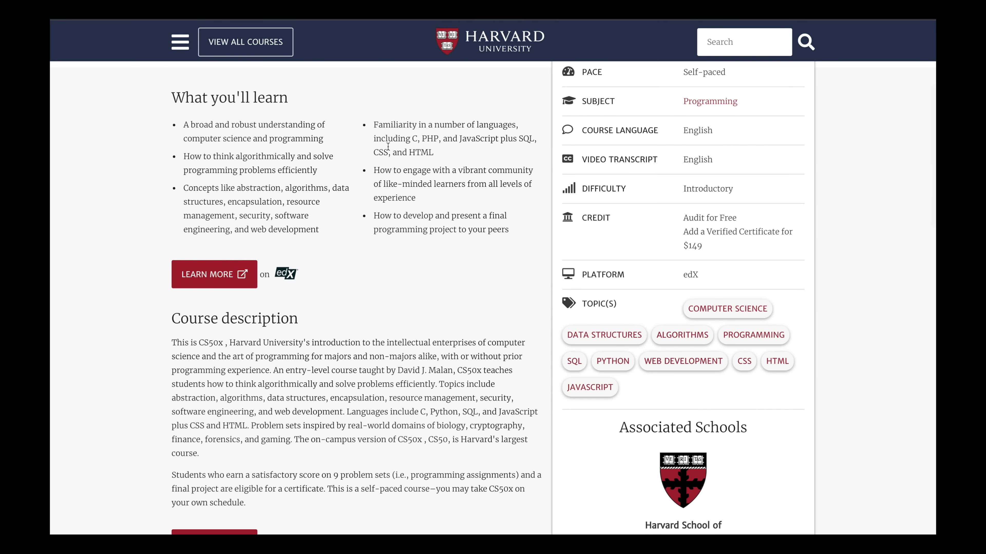
Highlight the CS50x description sentence about problem sets inspired by real-world domains.
drag(372, 124, 433, 152)
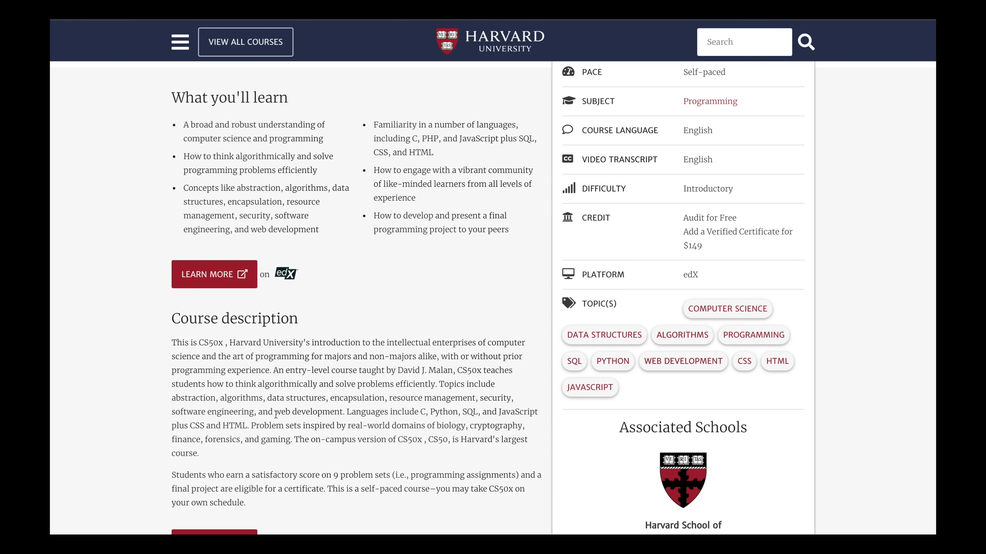
drag(249, 425, 291, 440)
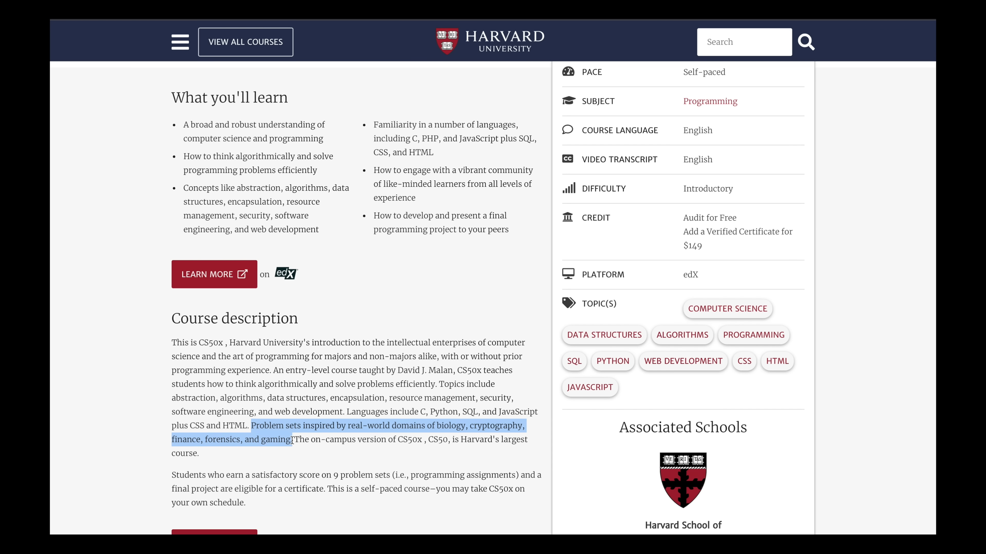